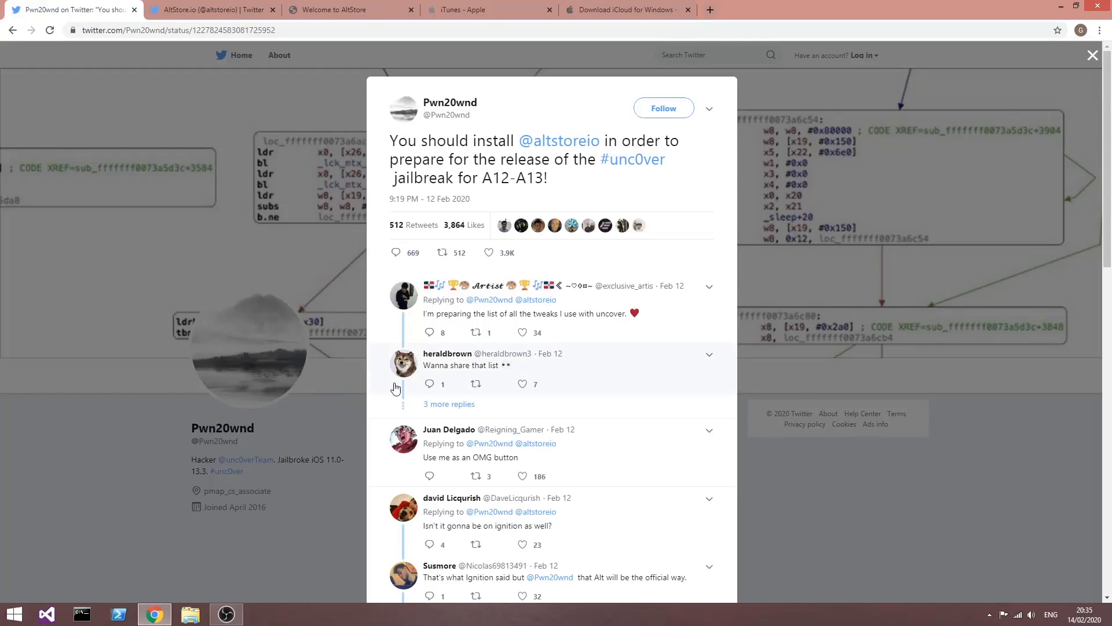
mouse_move(831, 271)
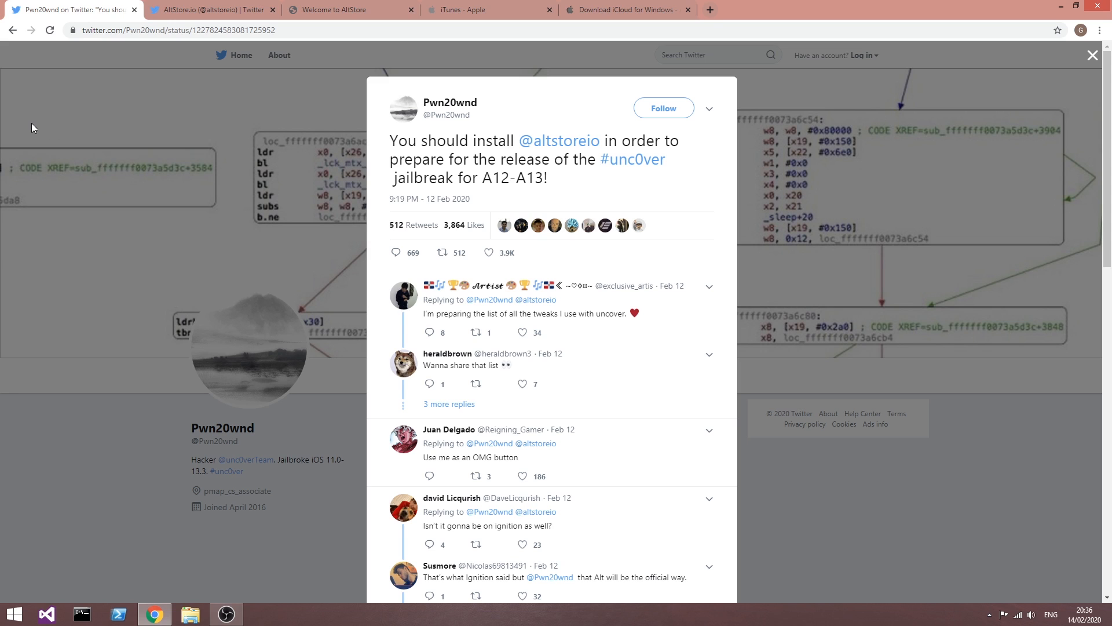
mouse_move(266, 118)
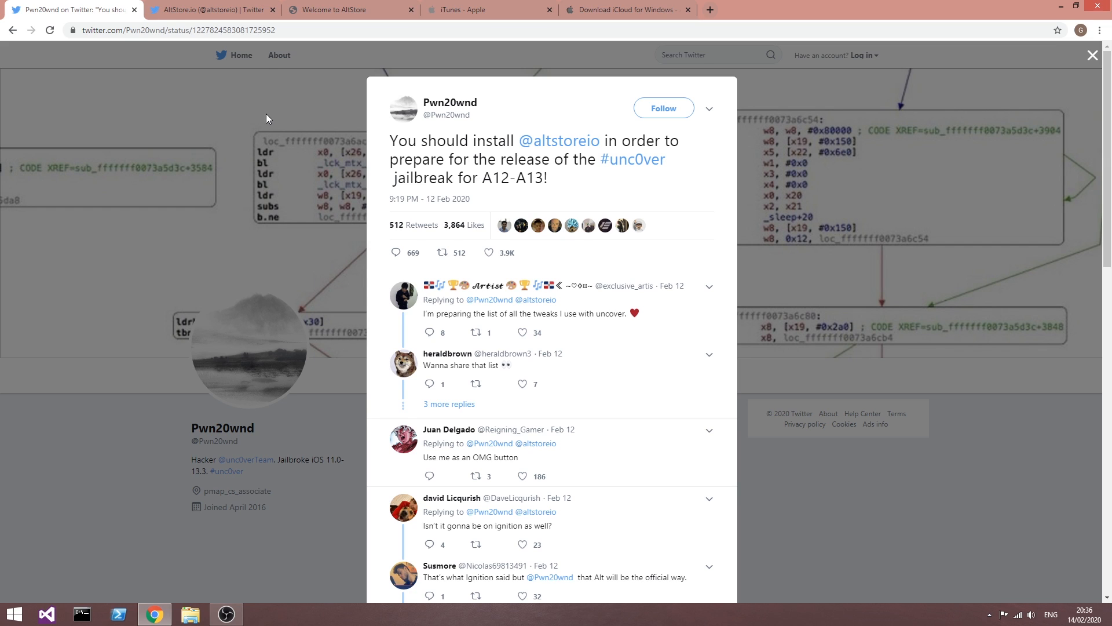
Switch the browser to the Welcome to AltStore page on altstore.io.
click(333, 9)
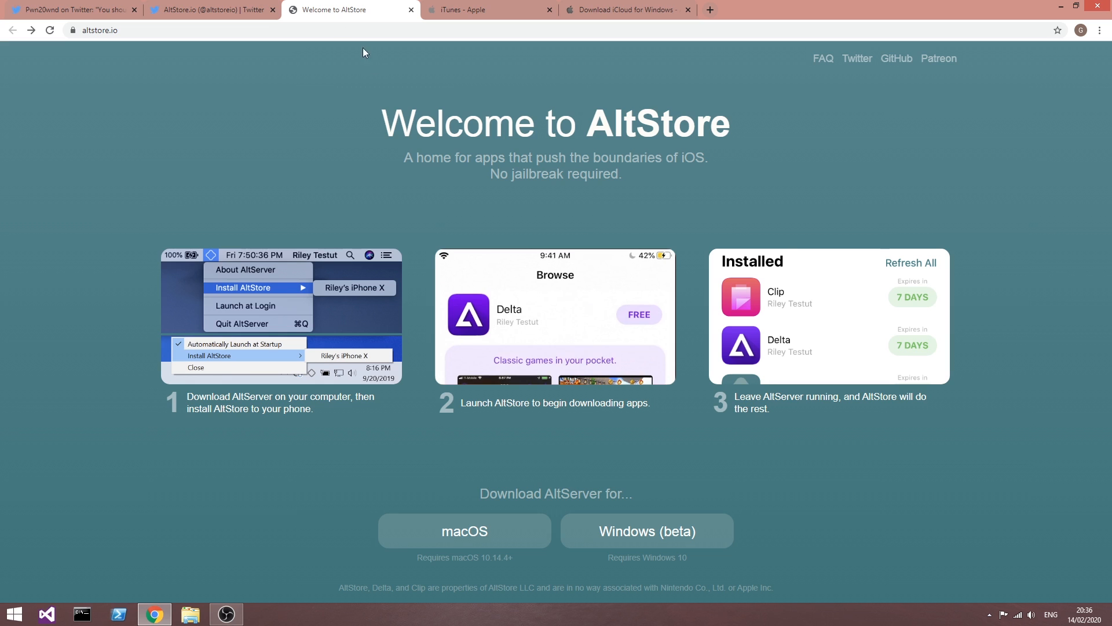
mouse_move(303, 158)
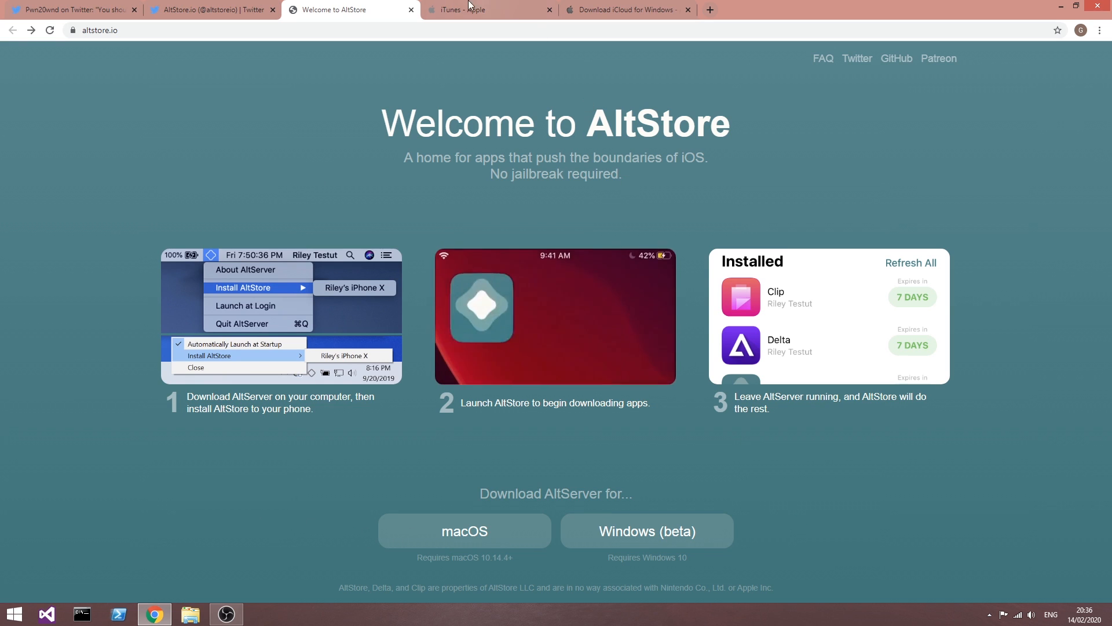
Review Apple's iTunes and iCloud for Windows download pages and the iTunes other-versions section.
click(489, 9)
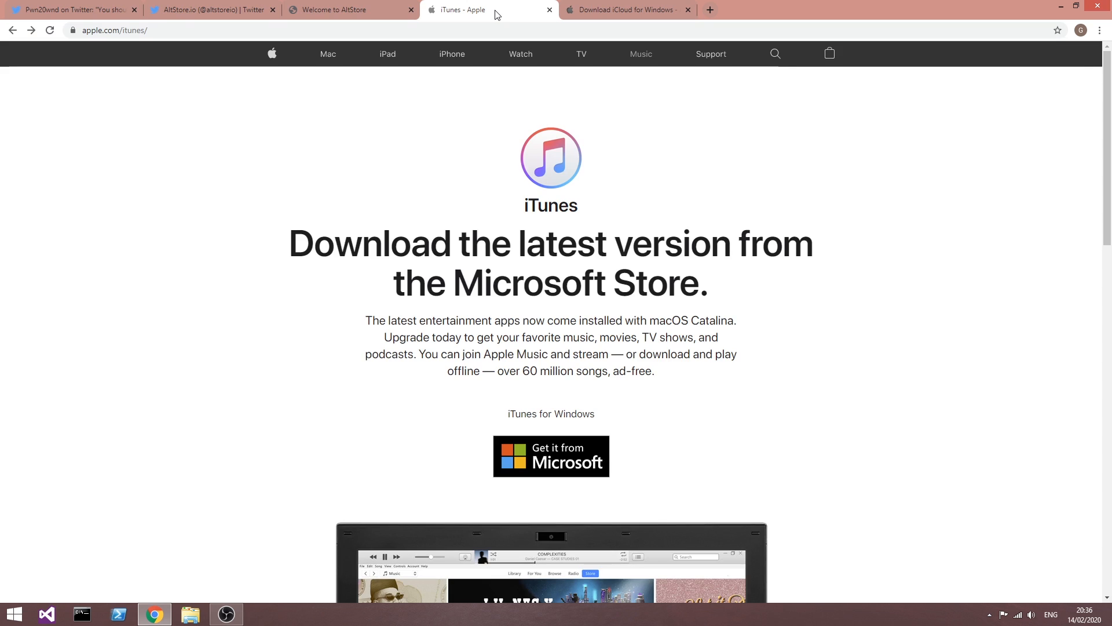
click(626, 9)
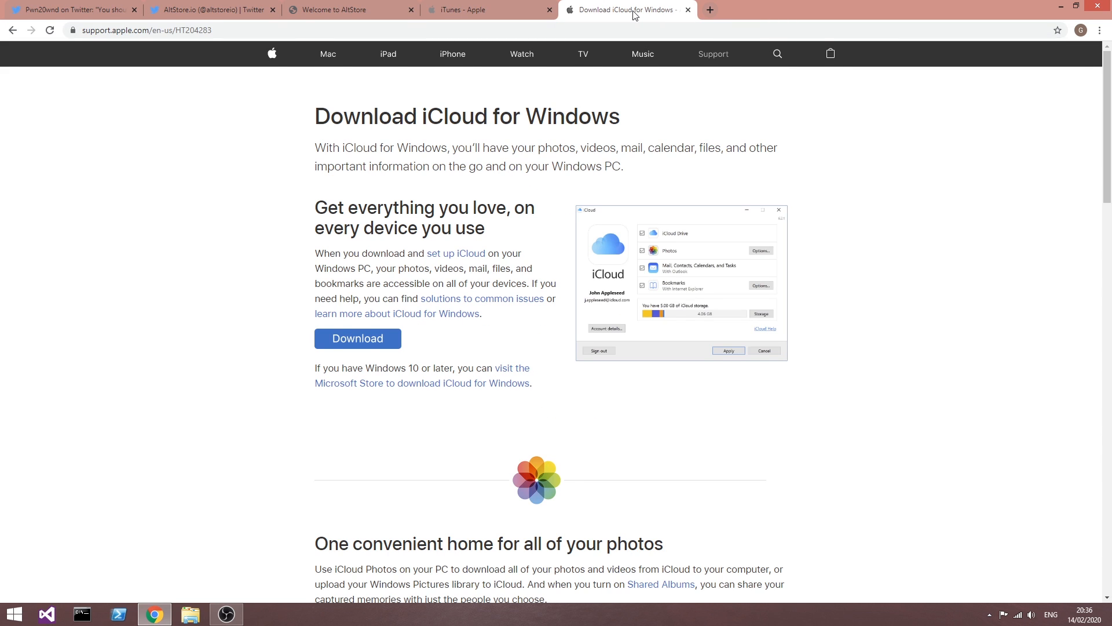
click(458, 9)
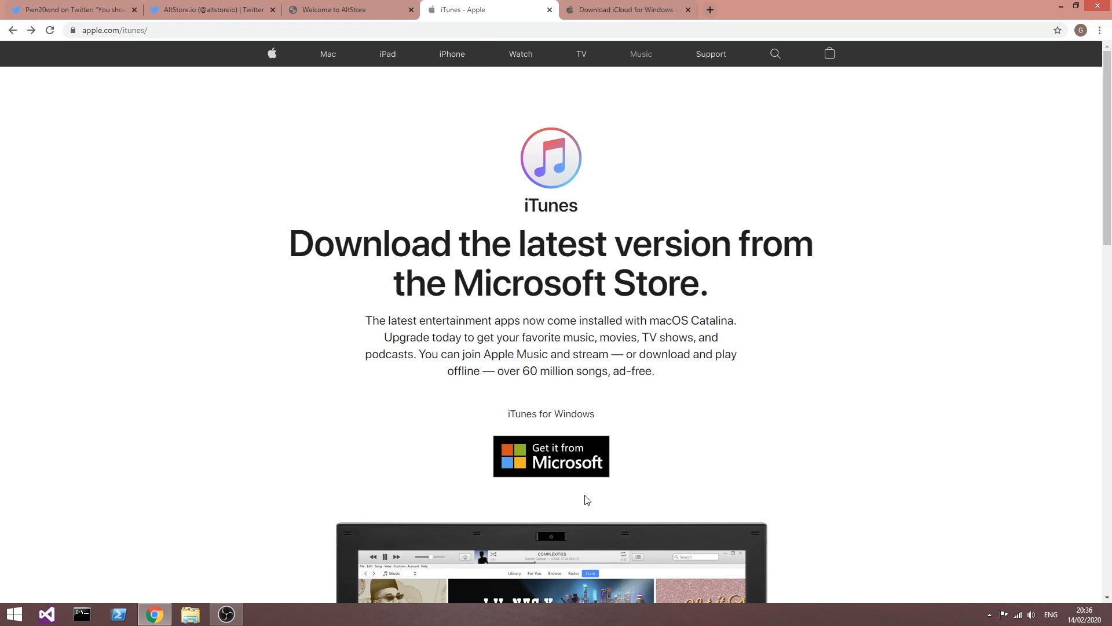
mouse_move(541, 460)
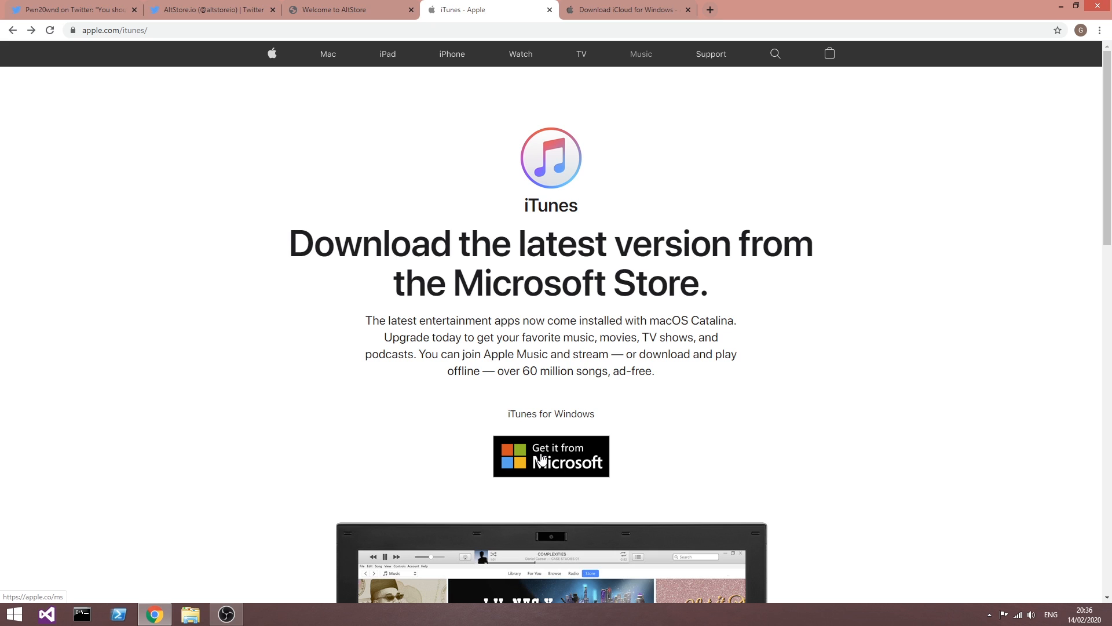
scroll(down, 3)
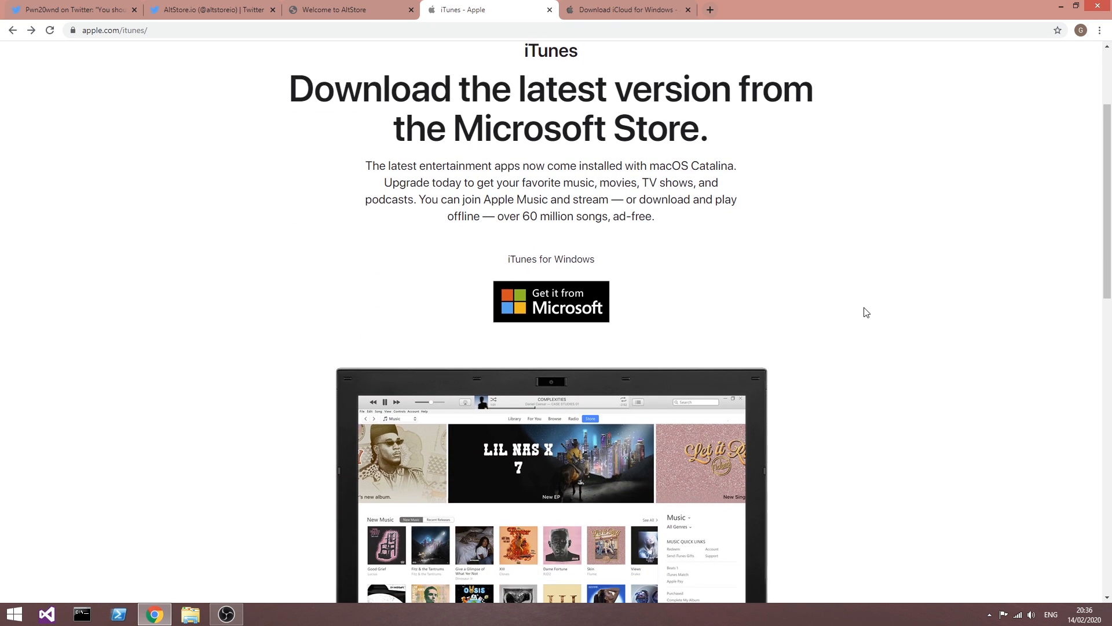
scroll(down, 3)
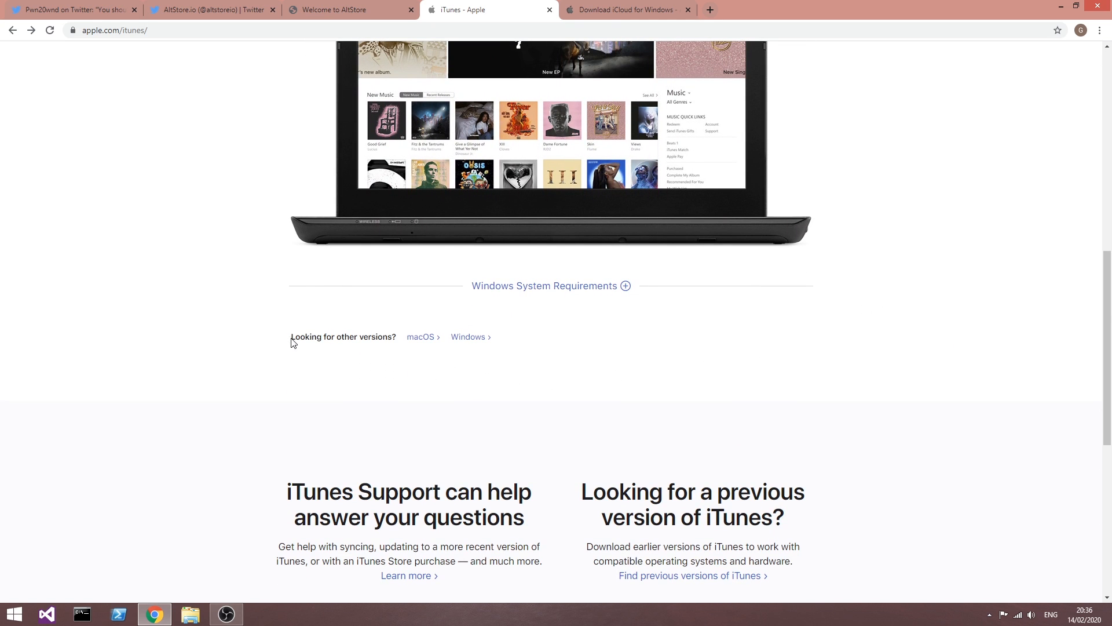
mouse_move(494, 344)
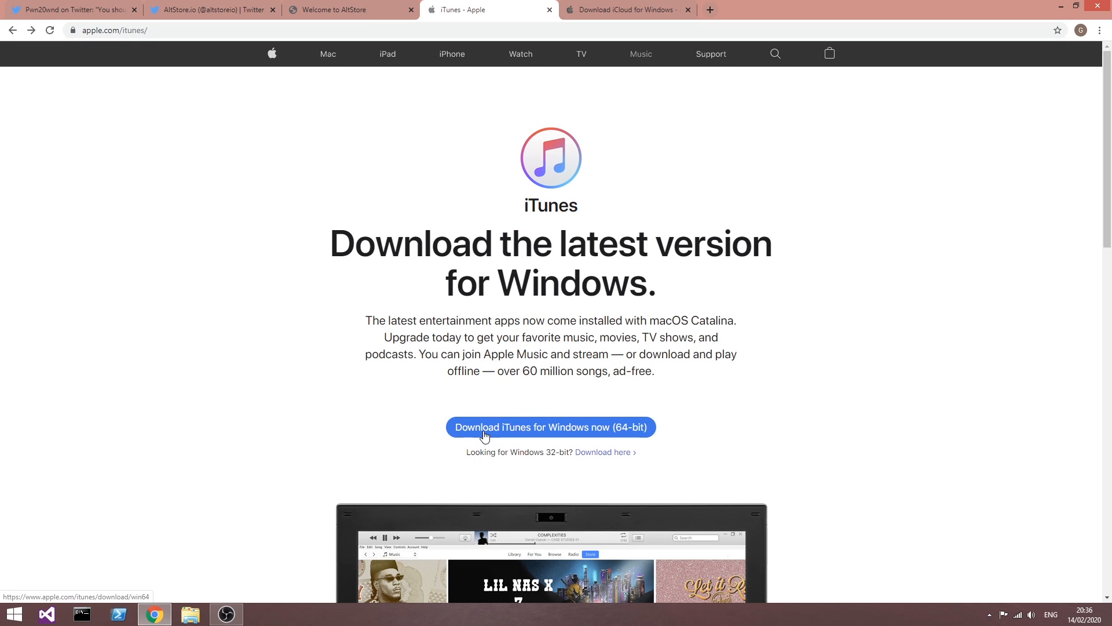
mouse_move(775, 428)
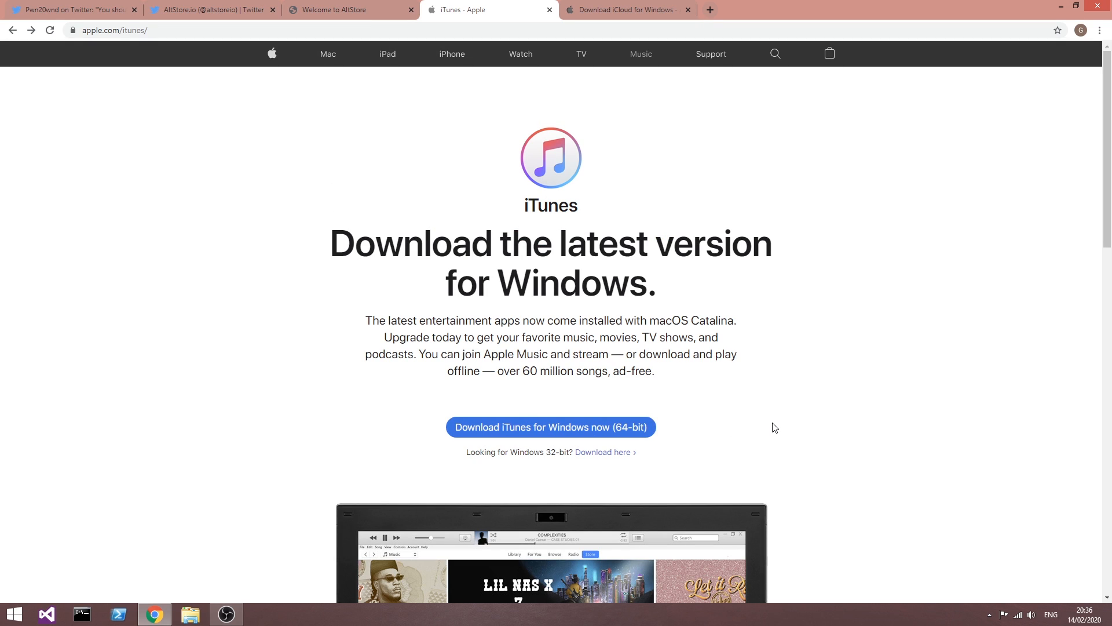
mouse_move(602, 452)
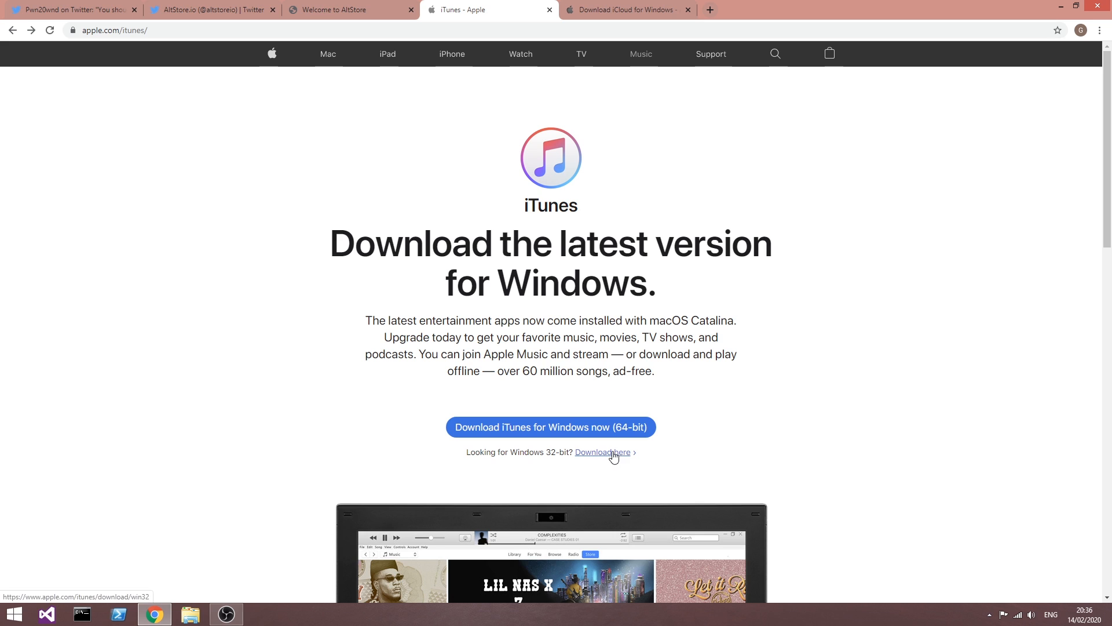
Check the iCloud for Windows page again, then return through iTunes to the AltStore page.
click(626, 10)
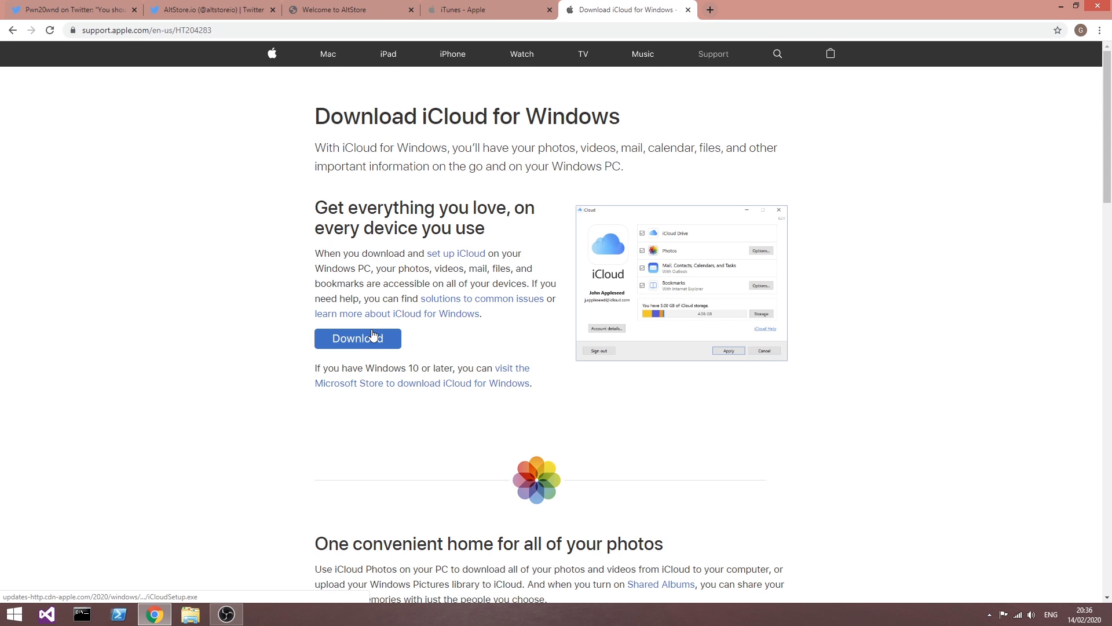
click(488, 9)
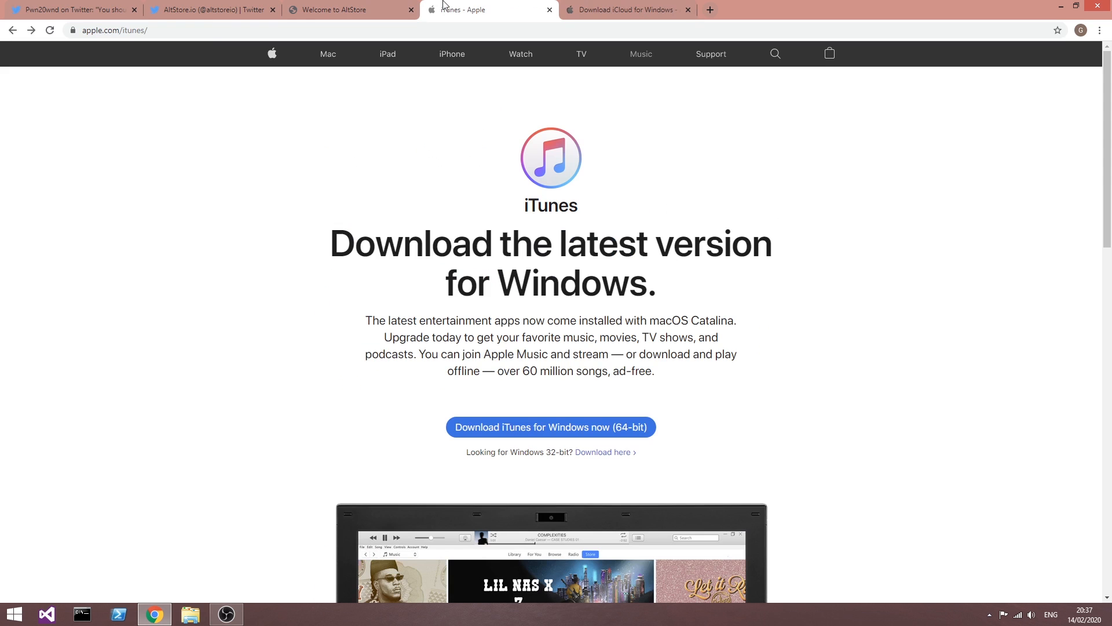
click(333, 10)
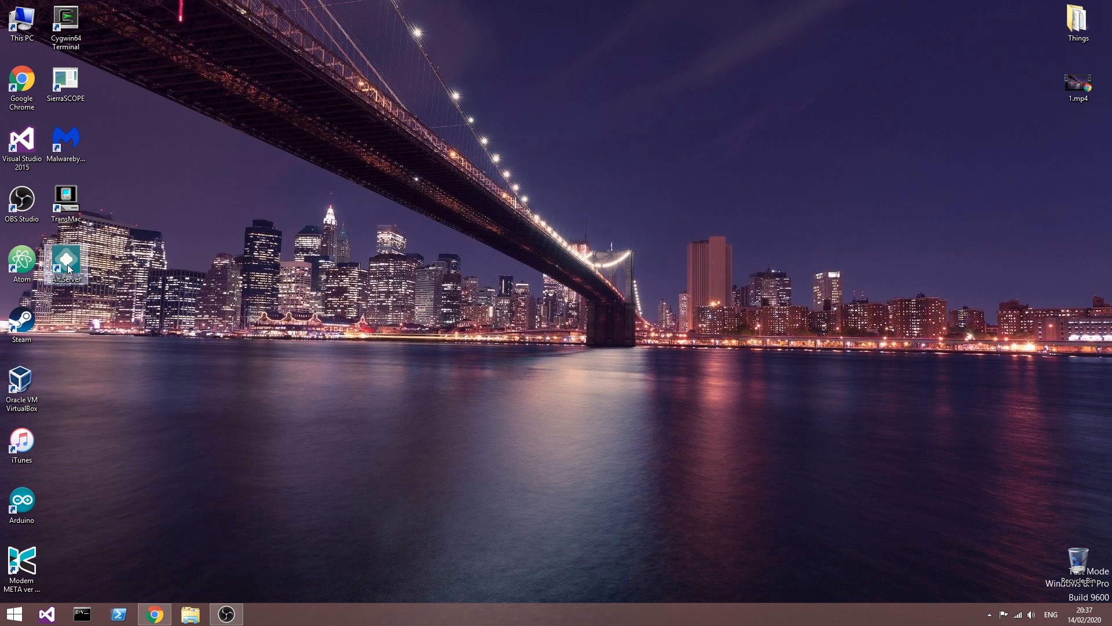
mouse_move(67, 257)
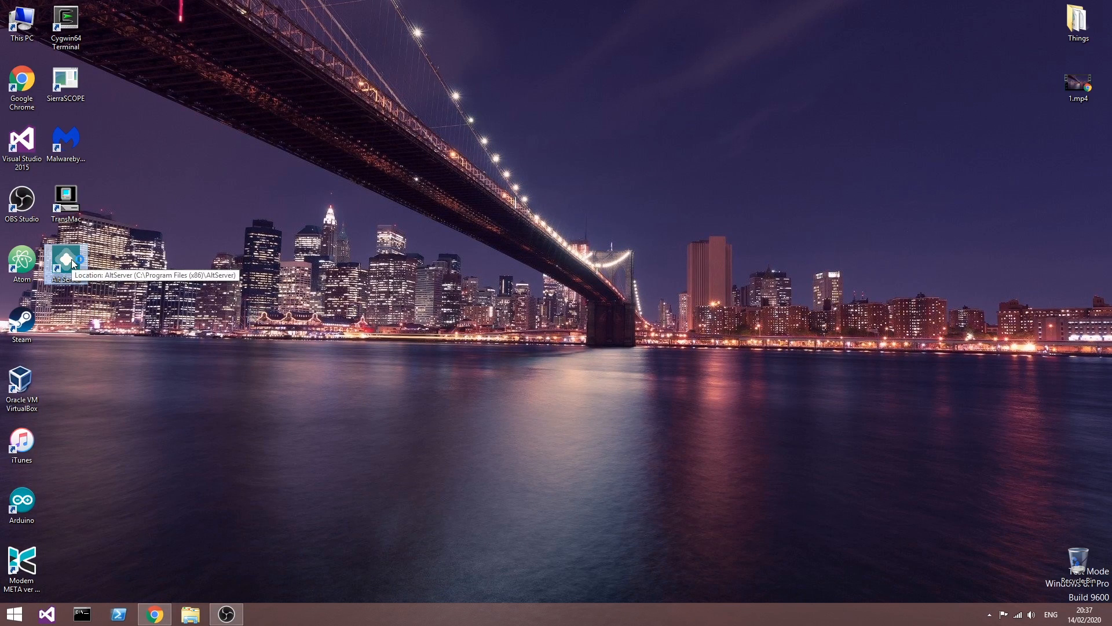
mouse_move(375, 298)
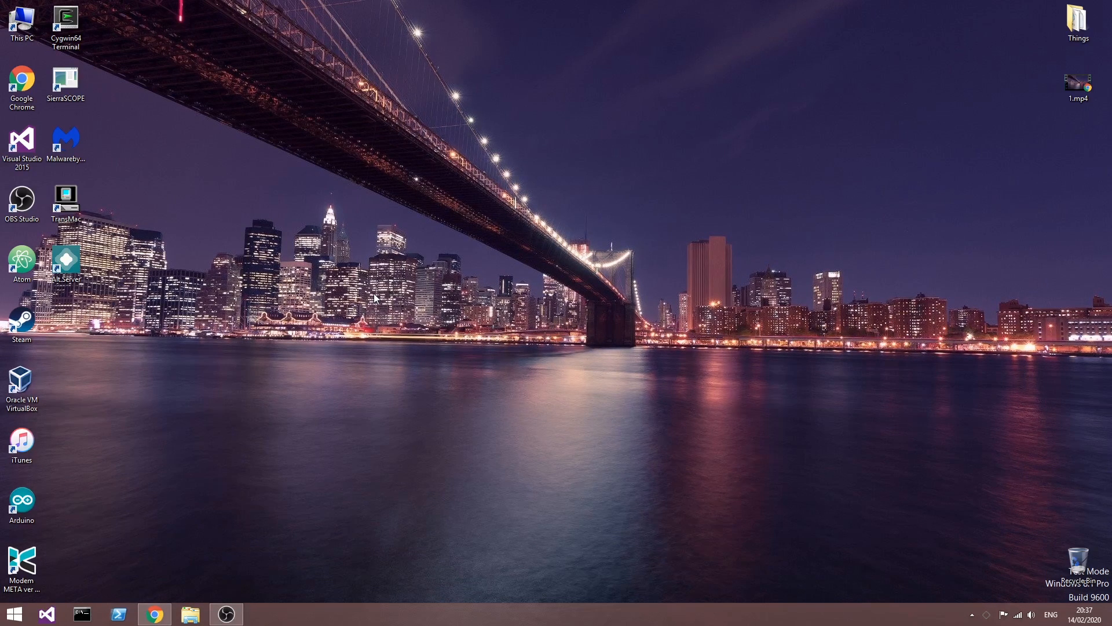
mouse_move(804, 407)
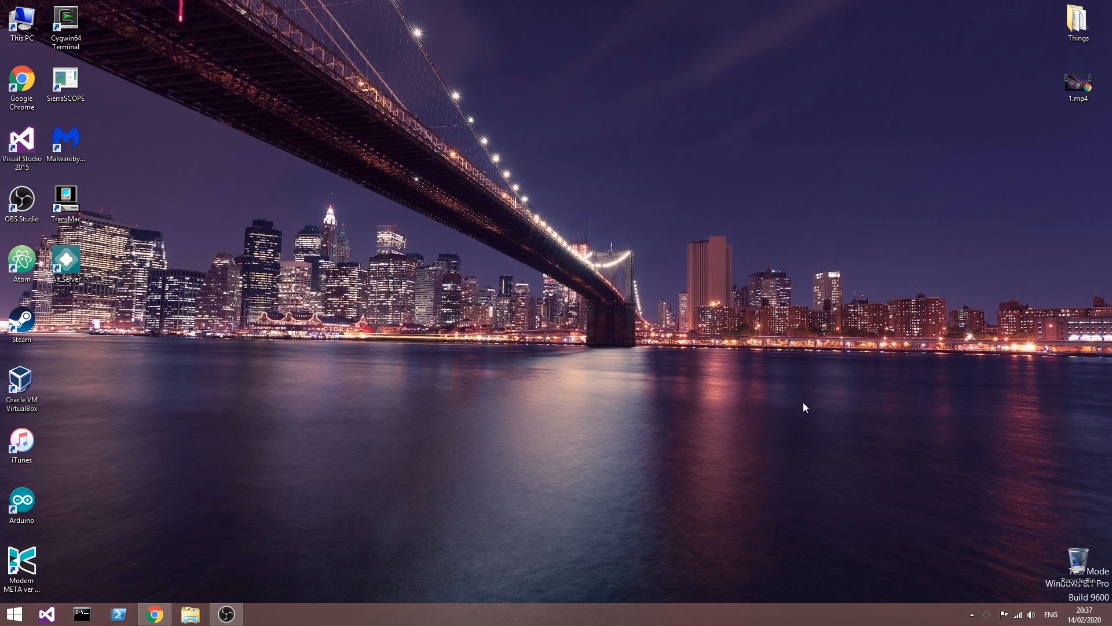
mouse_move(988, 621)
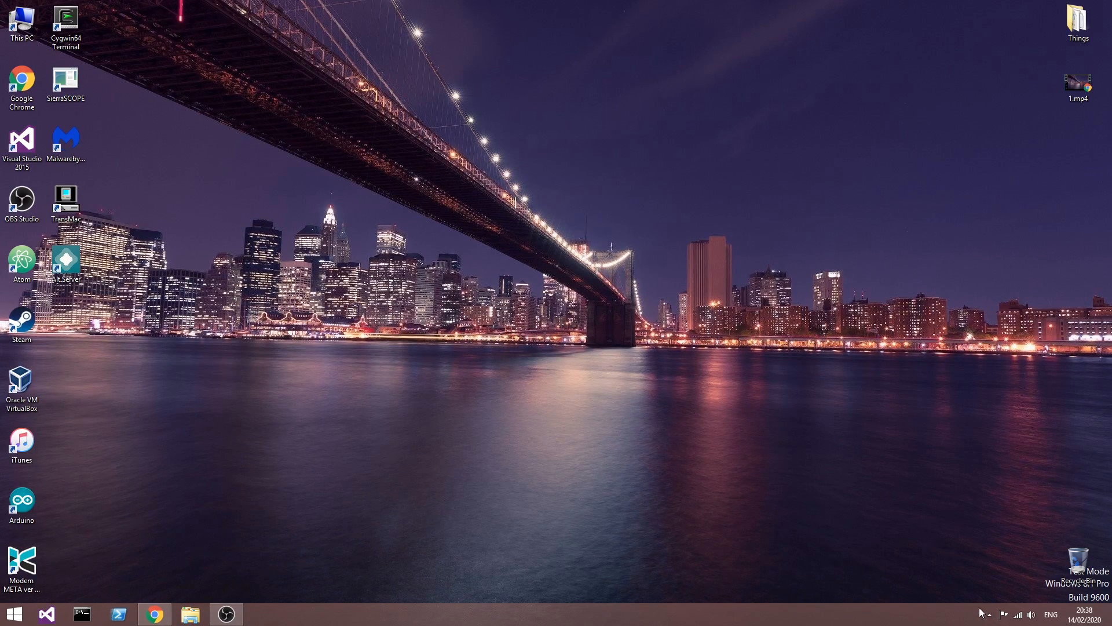
From the AltServer tray icon, choose Install AltStore for the connected iPhone.
click(984, 614)
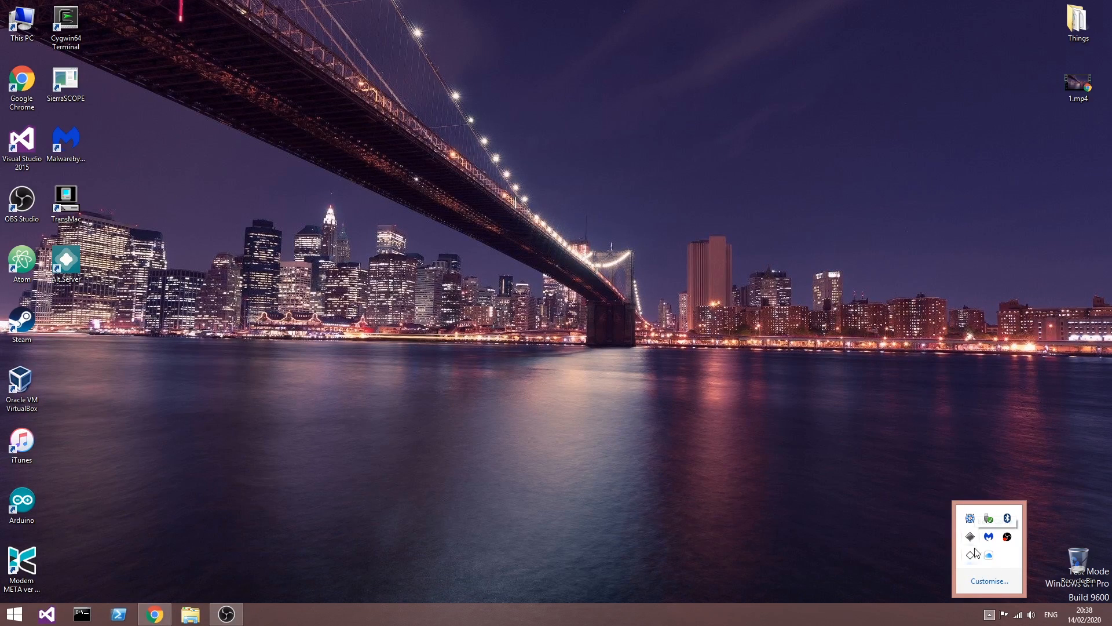
right_click(969, 535)
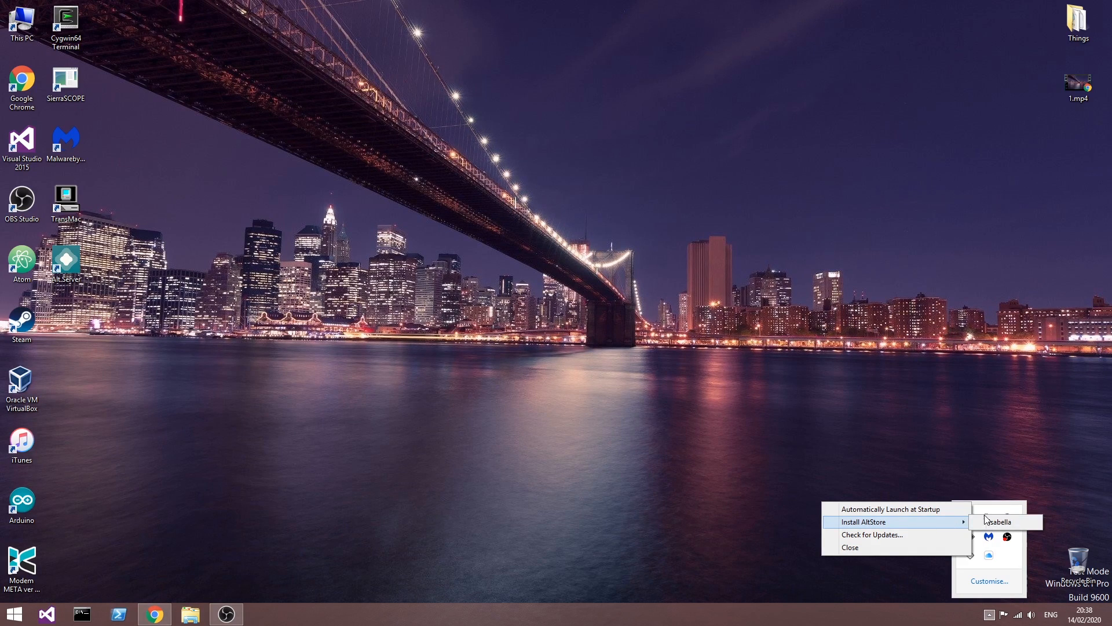
mouse_move(1002, 521)
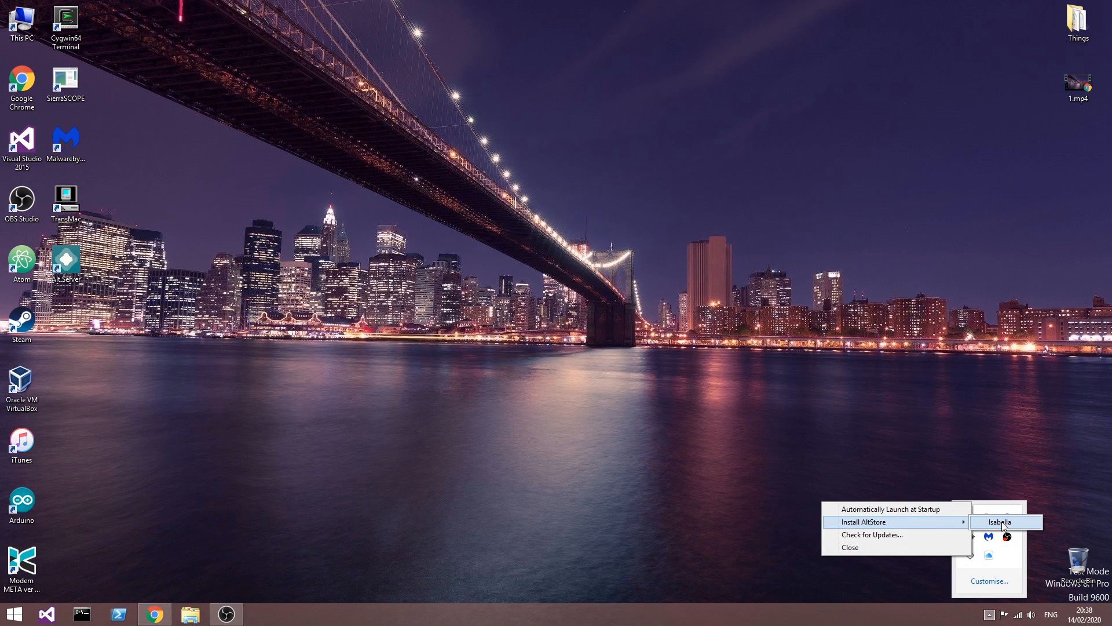
click(1000, 522)
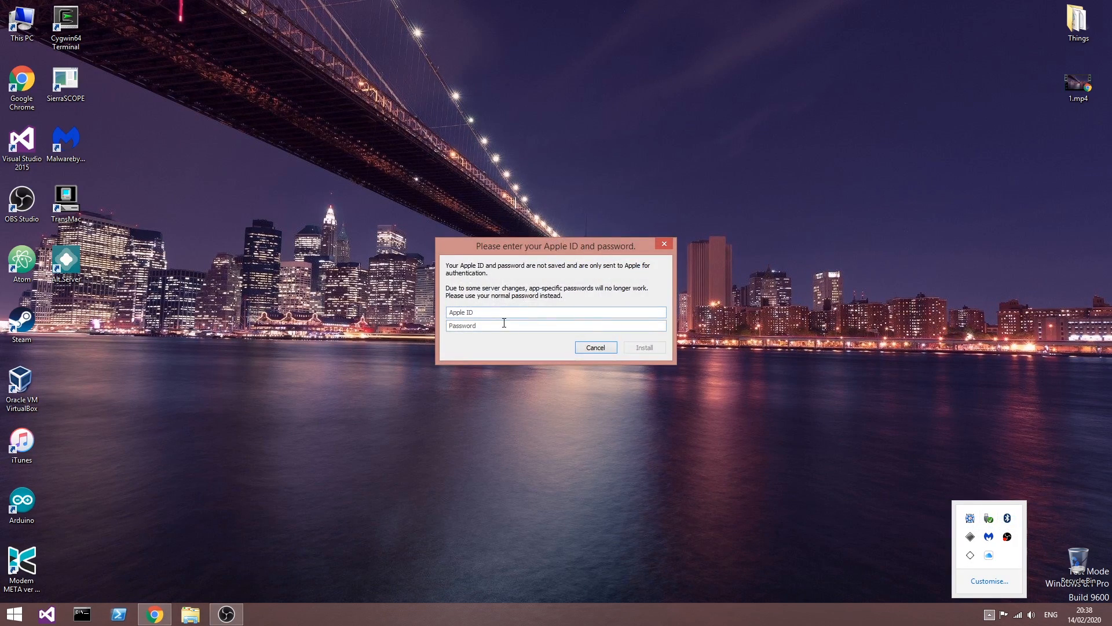
Sign in with the Apple ID, accept the other-device warning, and dismiss the Installation Succeeded notice.
click(555, 311)
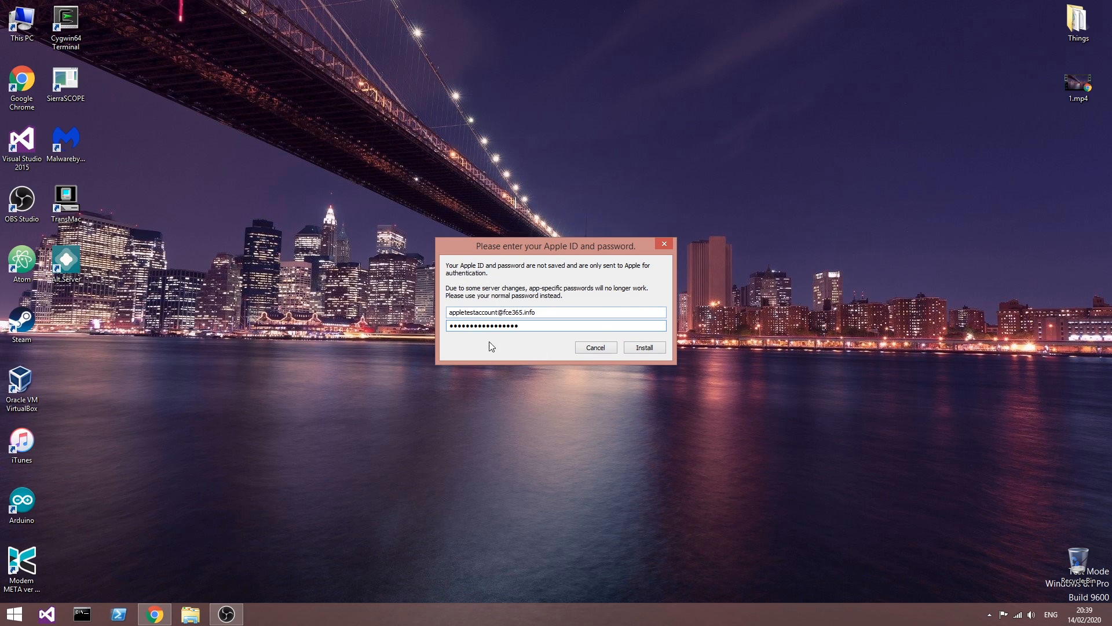
click(644, 347)
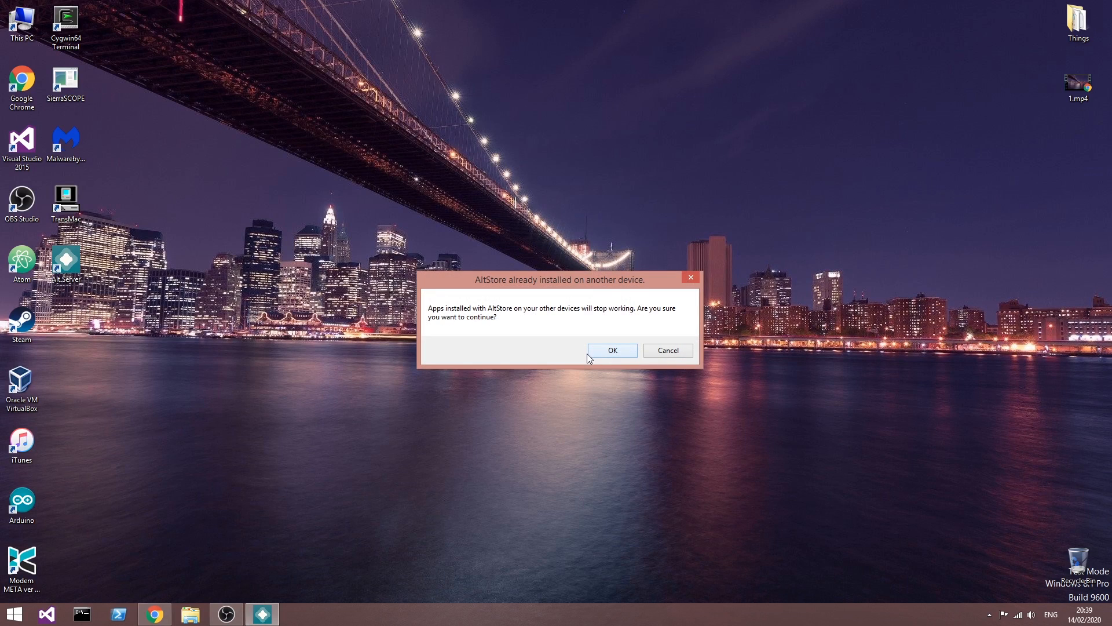
click(612, 350)
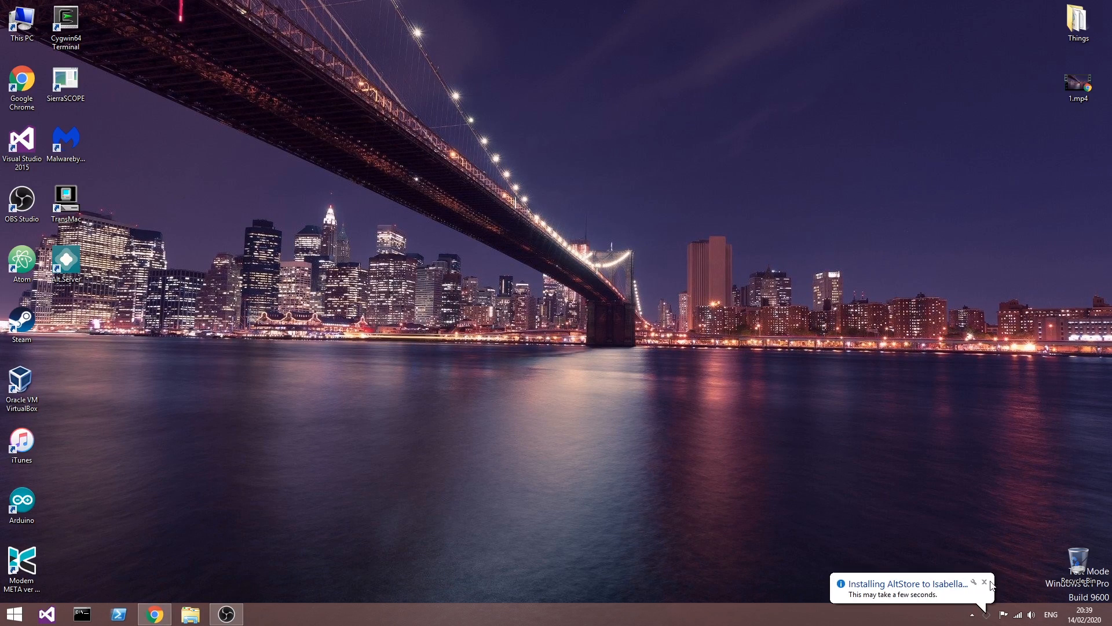
mouse_move(865, 506)
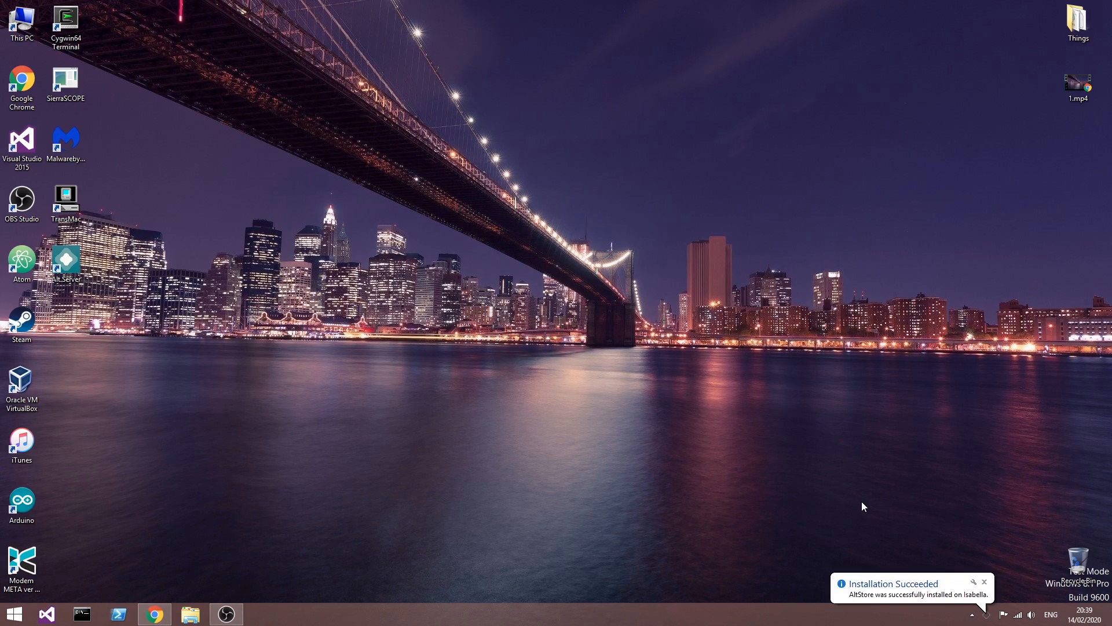
mouse_move(885, 549)
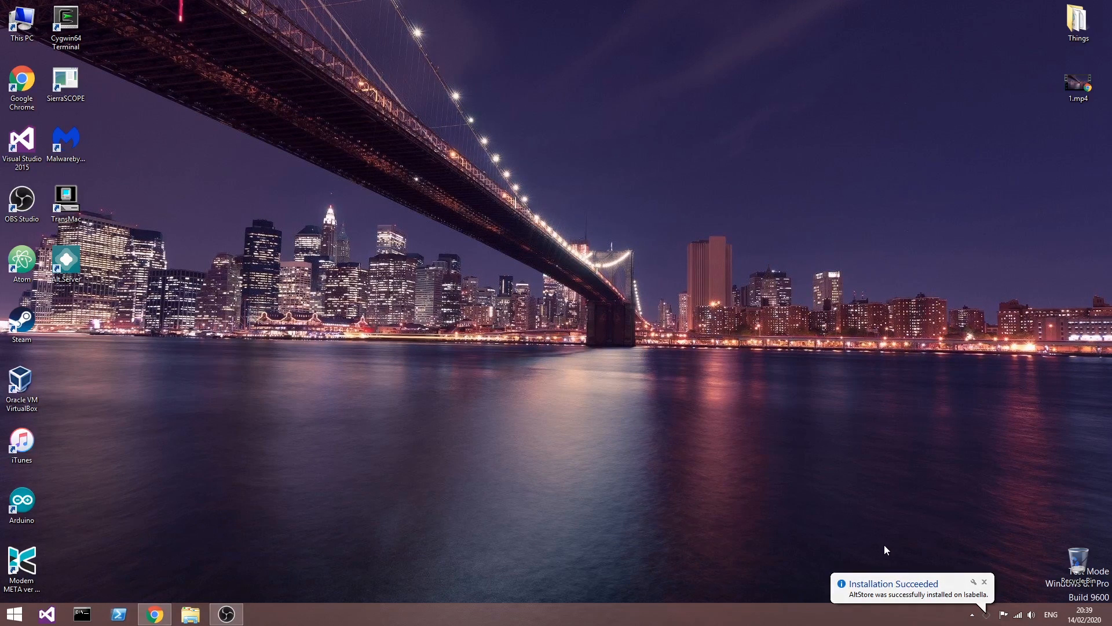
click(984, 582)
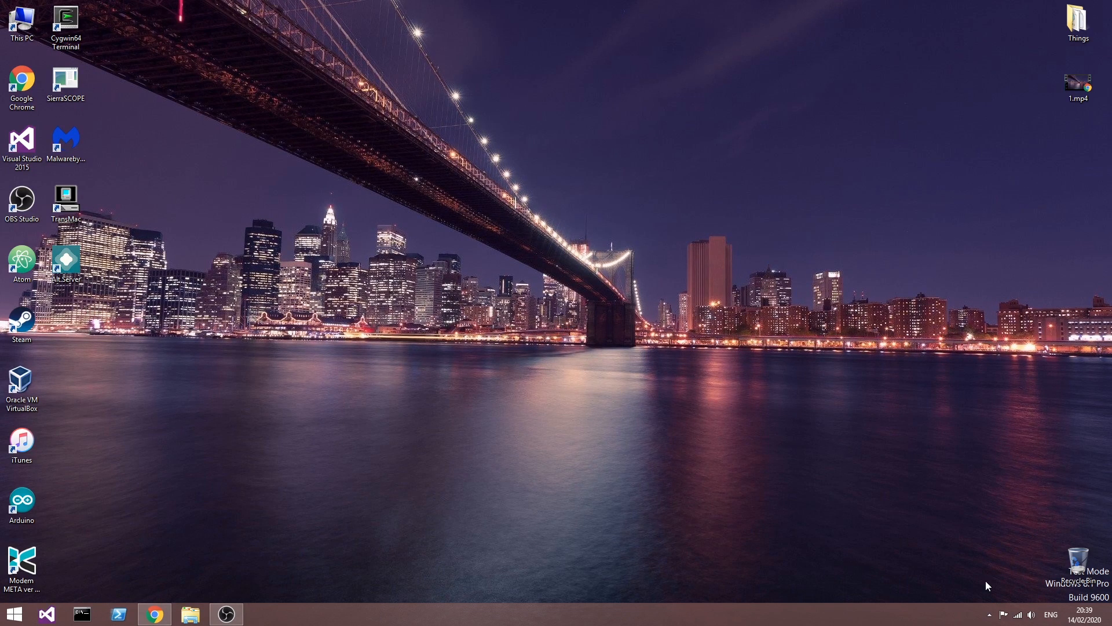
mouse_move(865, 561)
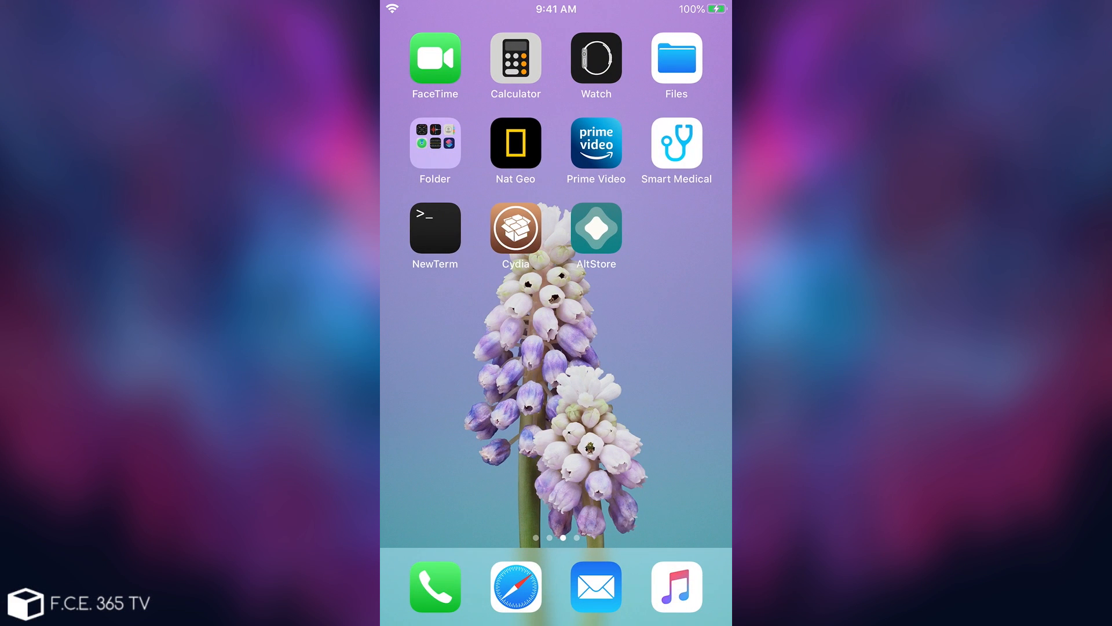
After the Untrusted Developer alert on AltStore, go to Settings > General > Device Management and the developer account.
click(595, 228)
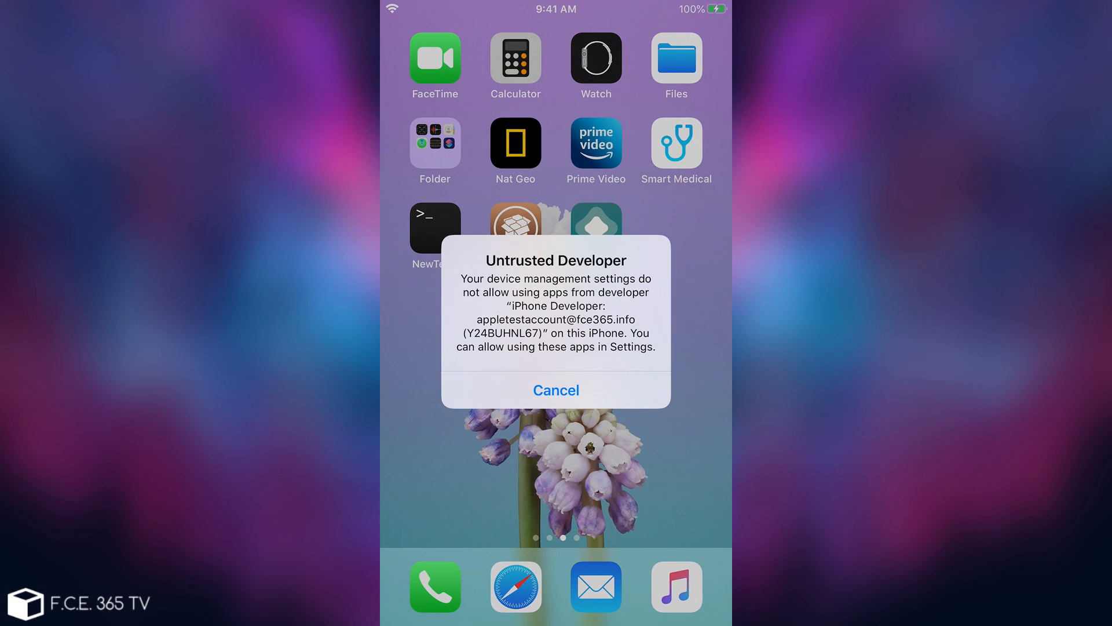
click(556, 391)
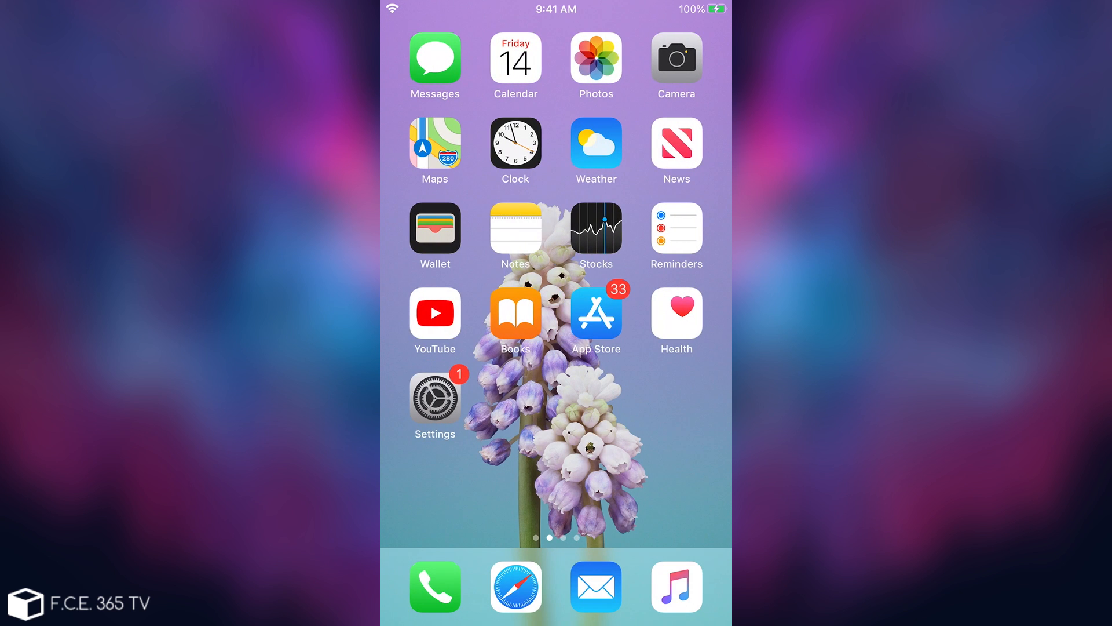
click(435, 394)
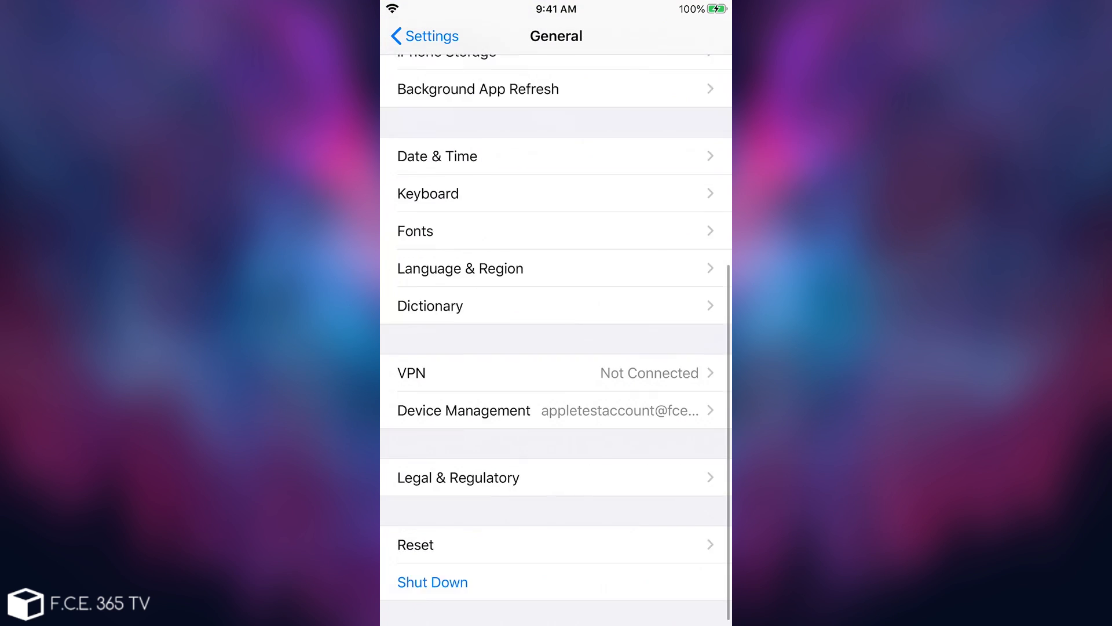
click(554, 410)
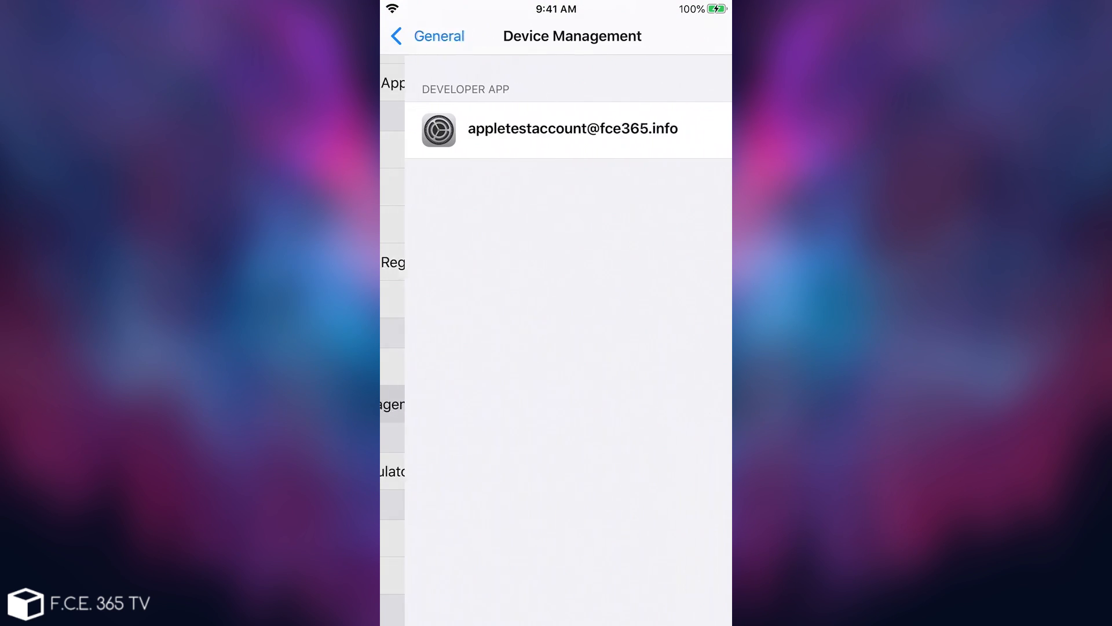
click(571, 128)
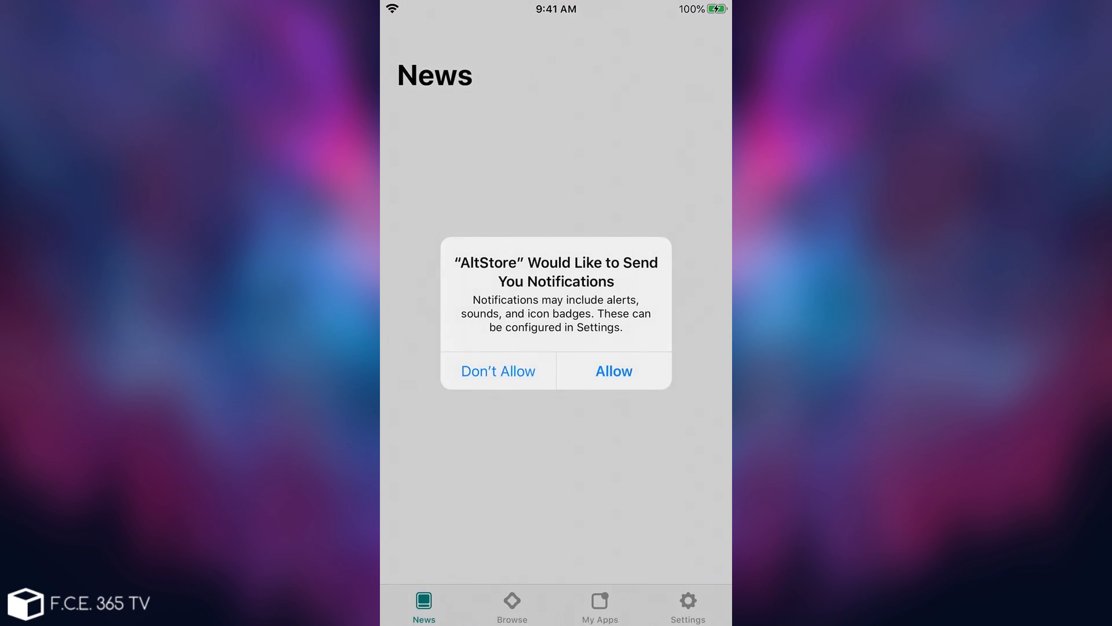
Answer AltStore's notification prompt and view My Apps showing AltStore expiring in 7 days.
click(612, 371)
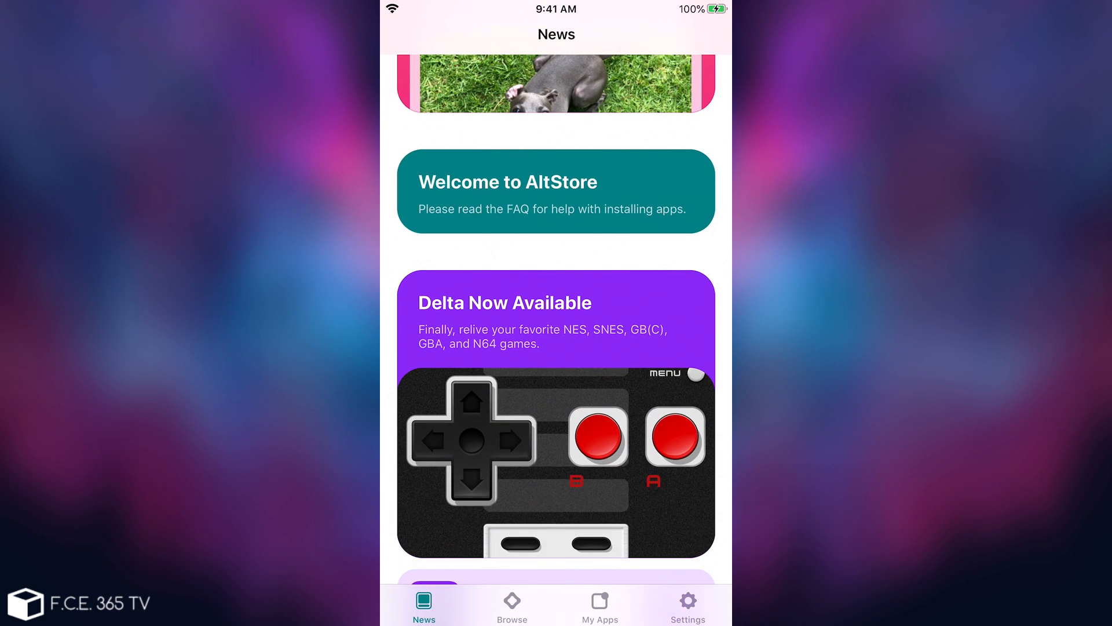
click(599, 604)
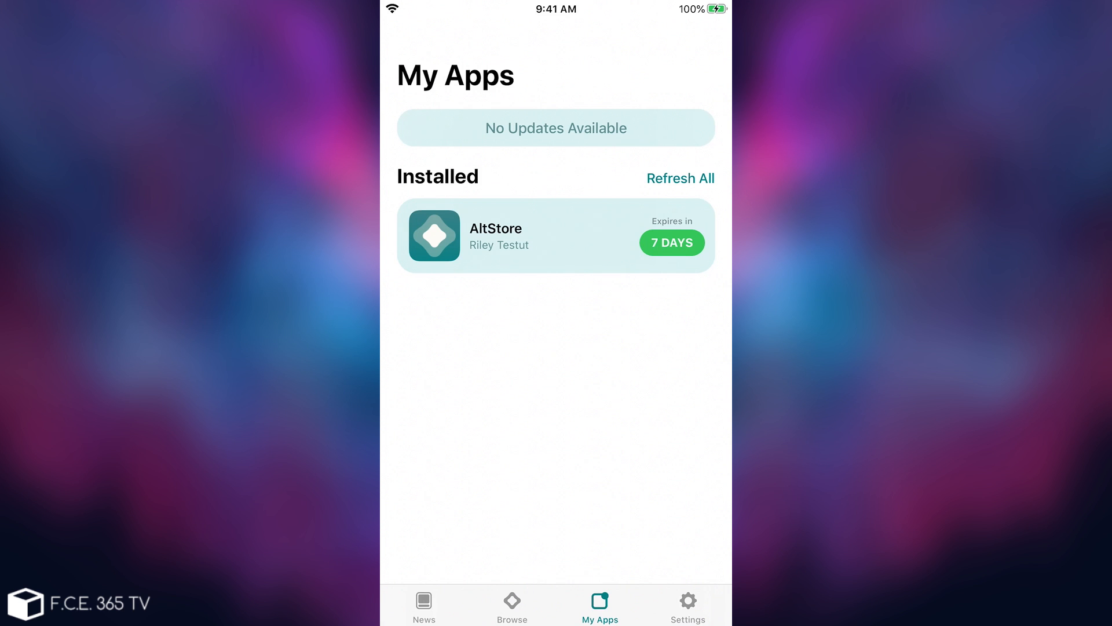
Look through AltStore's Settings, Browse (Delta, Delta Lite) and My Apps tabs.
click(685, 604)
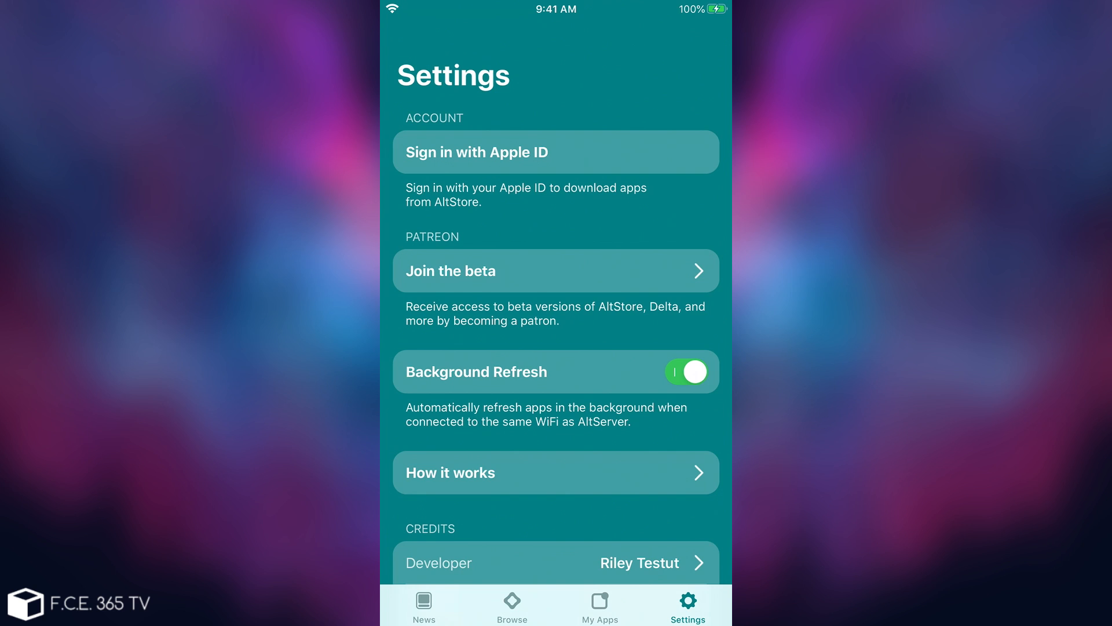
click(511, 605)
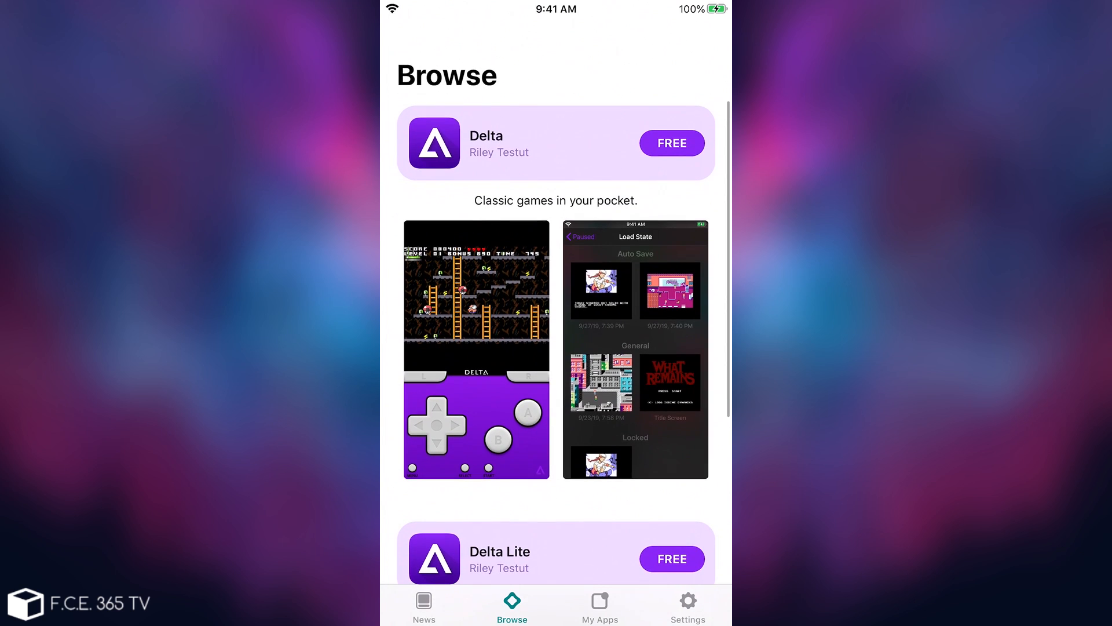
click(599, 604)
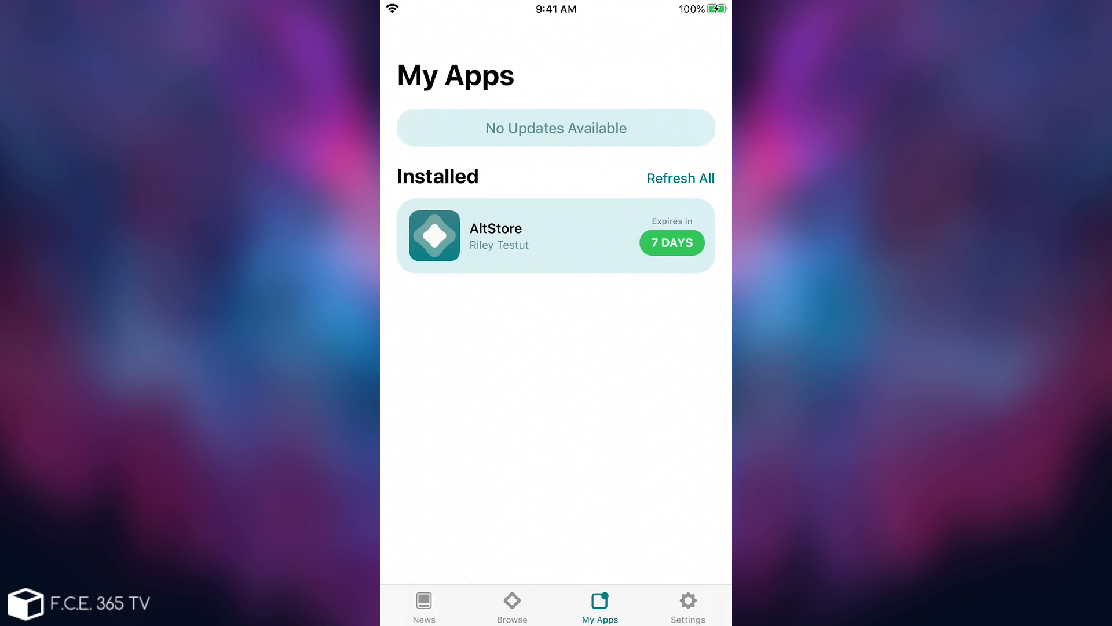
Leave AltStore and swipe to the iPhone's first home screen page.
click(686, 605)
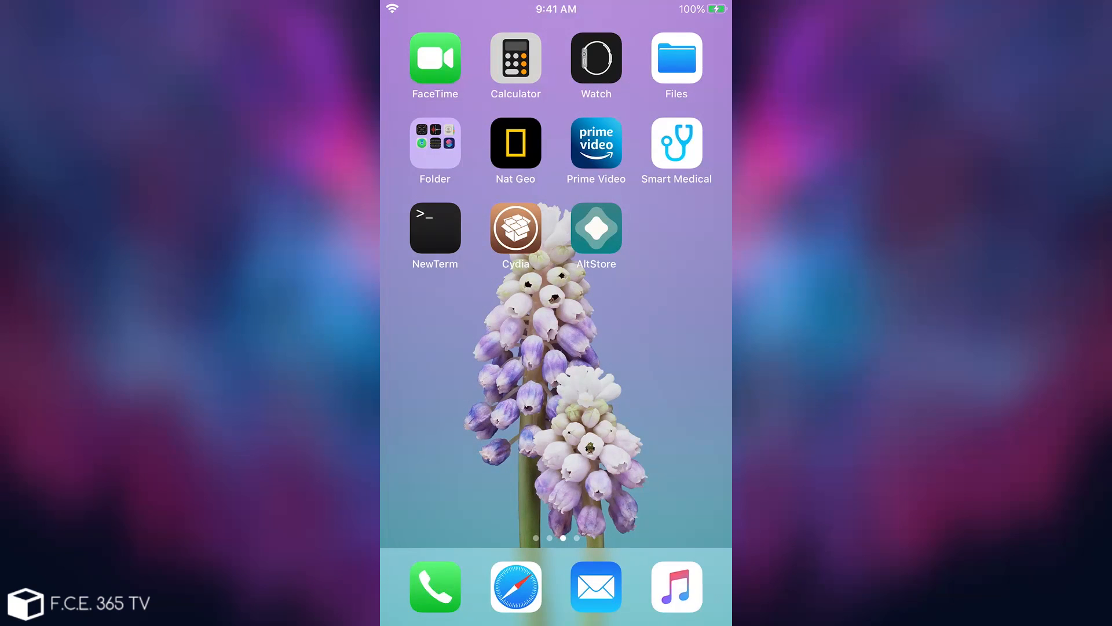
scroll(left, 3)
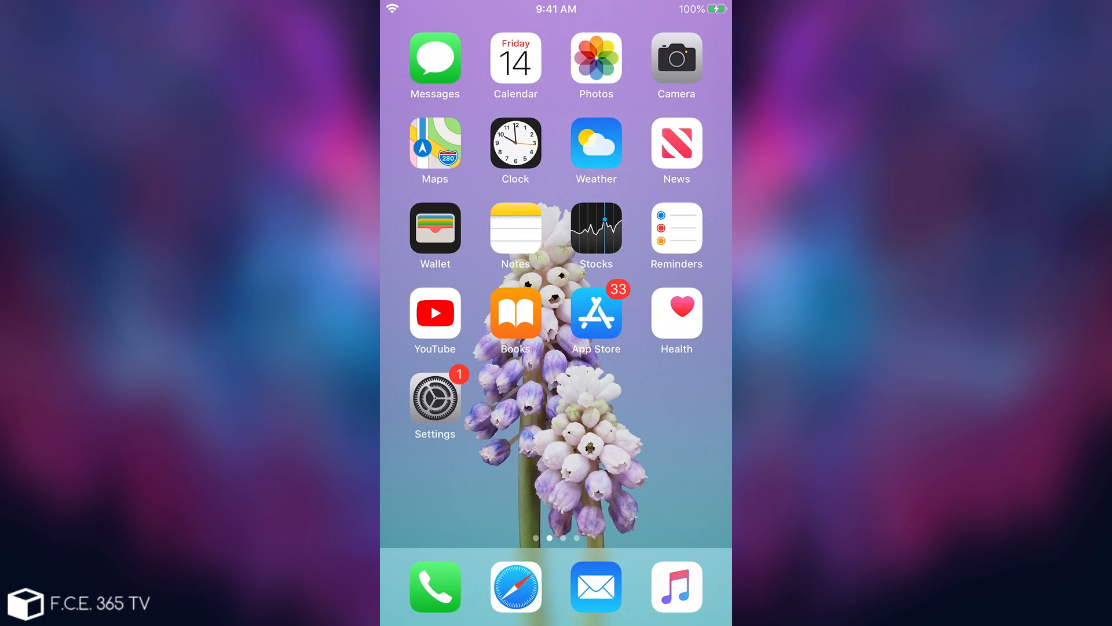